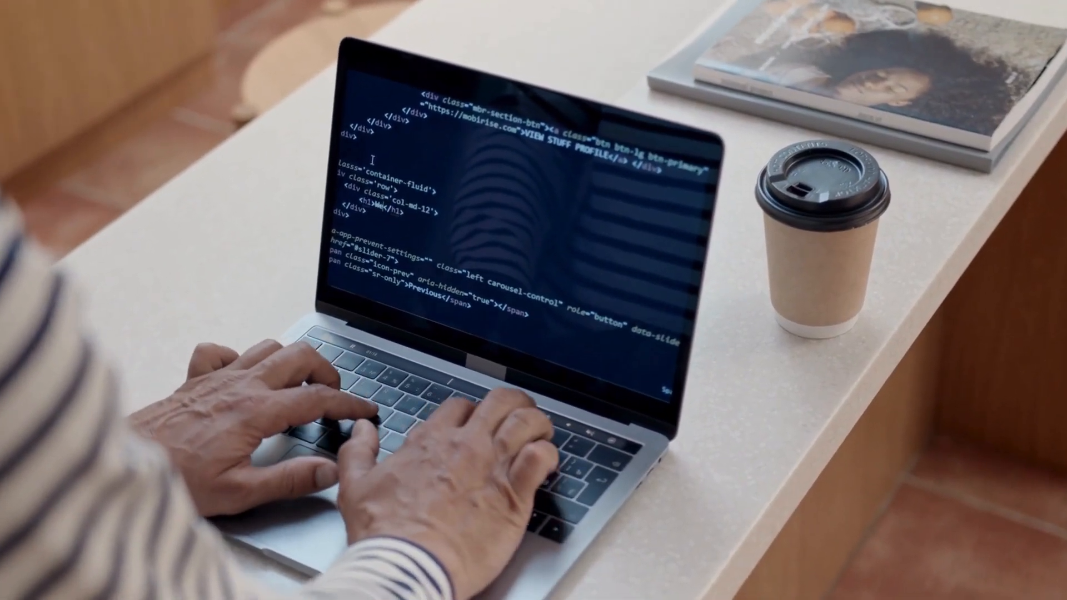
{"action": "type", "text": "Welcome to my"}
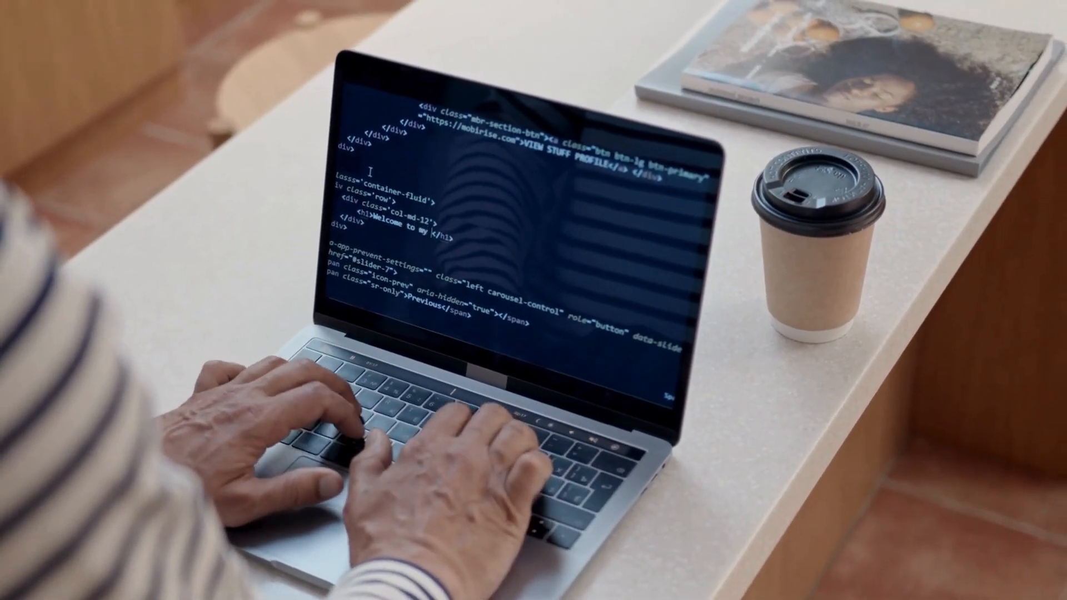